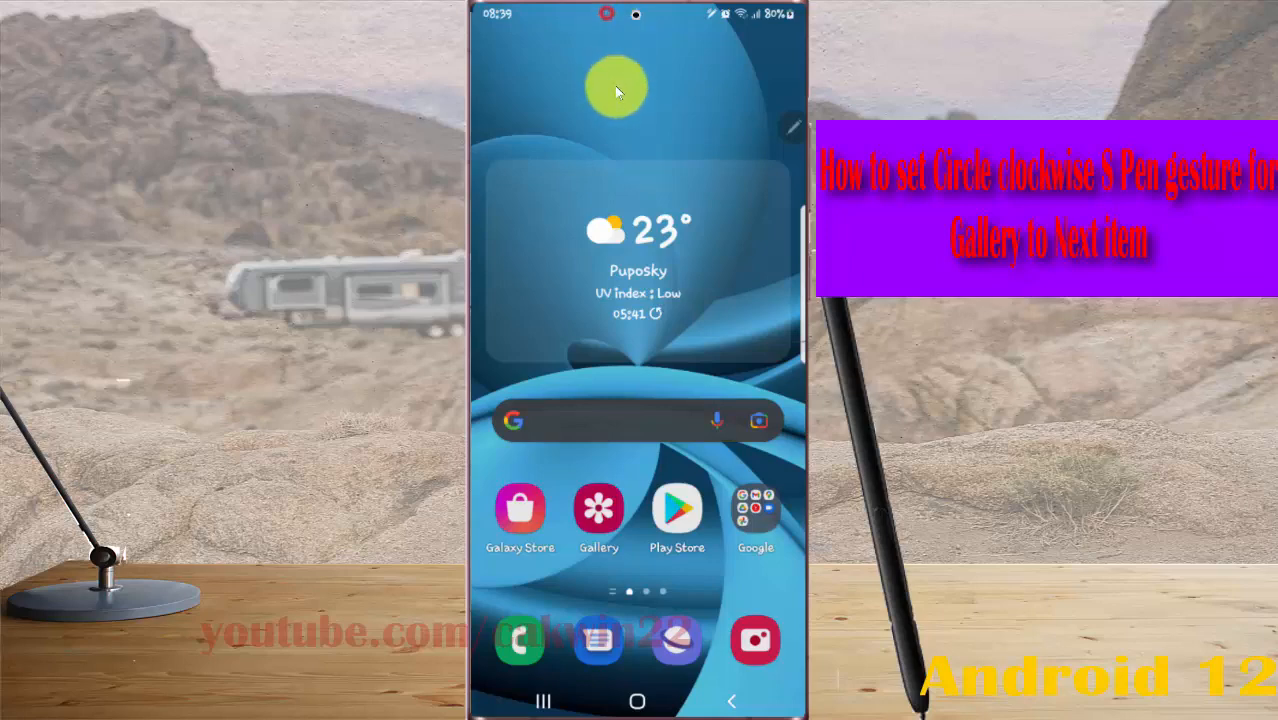
- Launch Settings from the quick panel's gear and scroll the list down to Advanced features
scroll(down, 3)
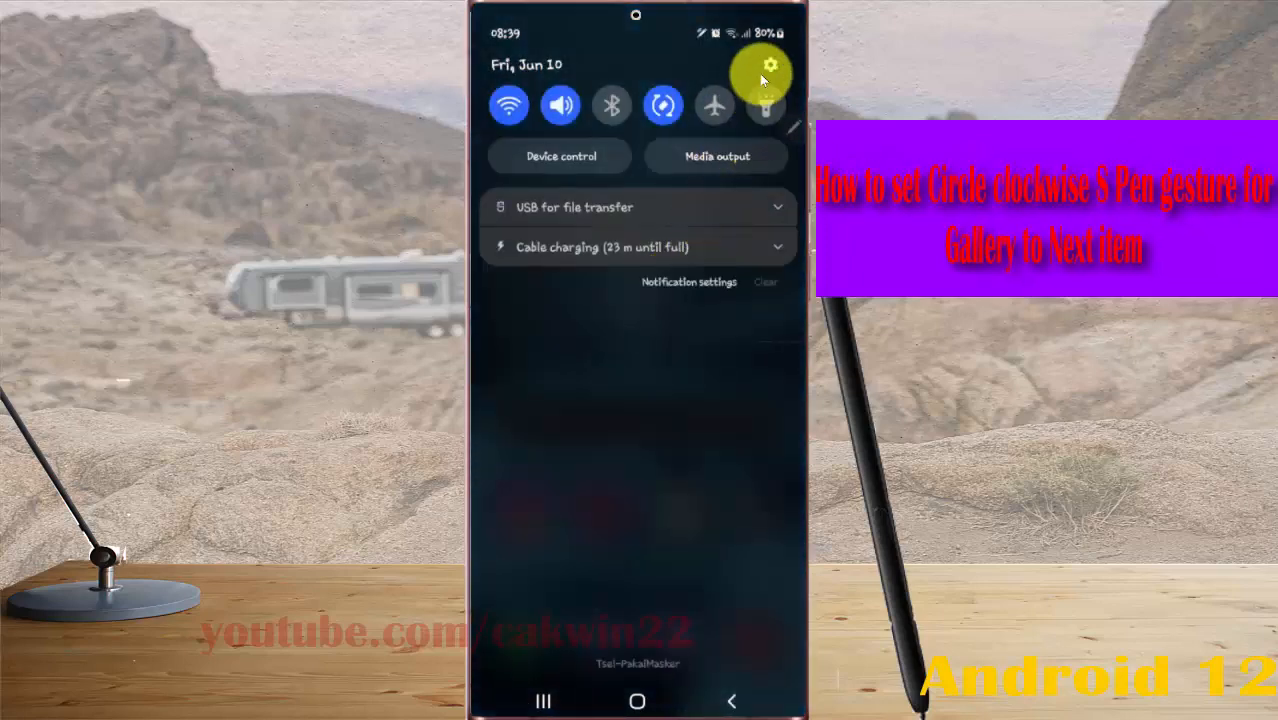
click(763, 69)
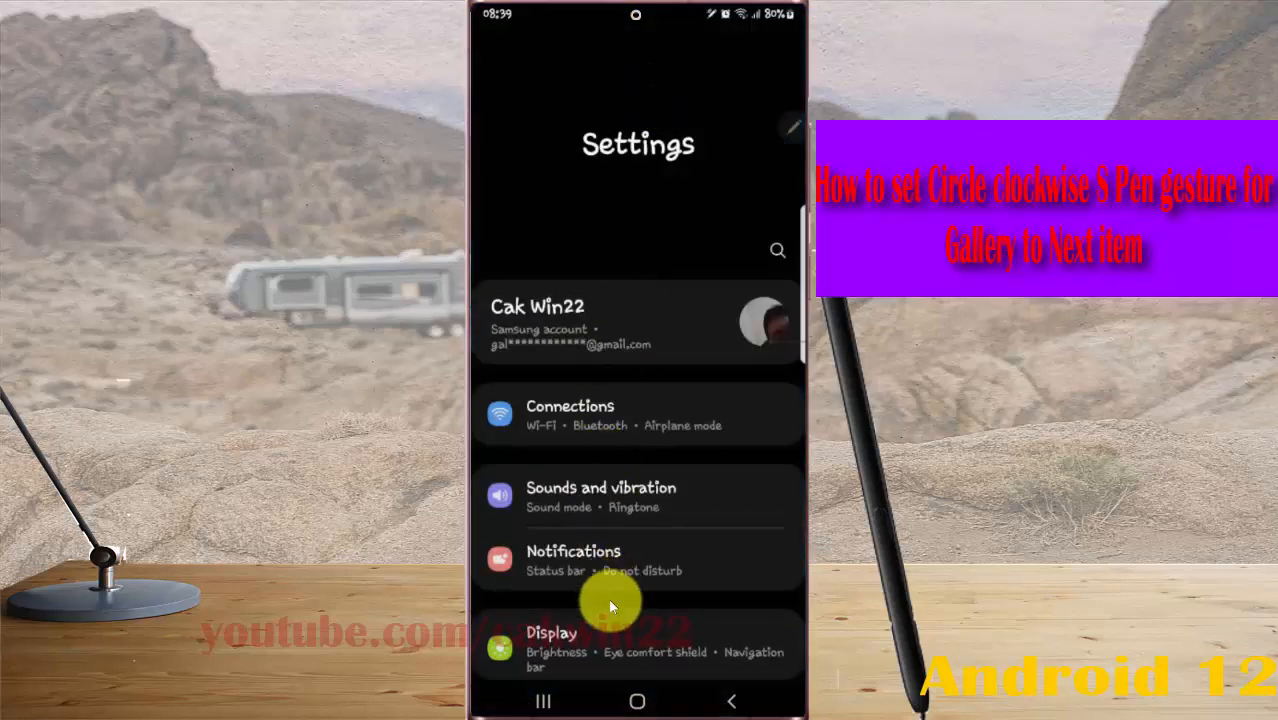
scroll(down, 3)
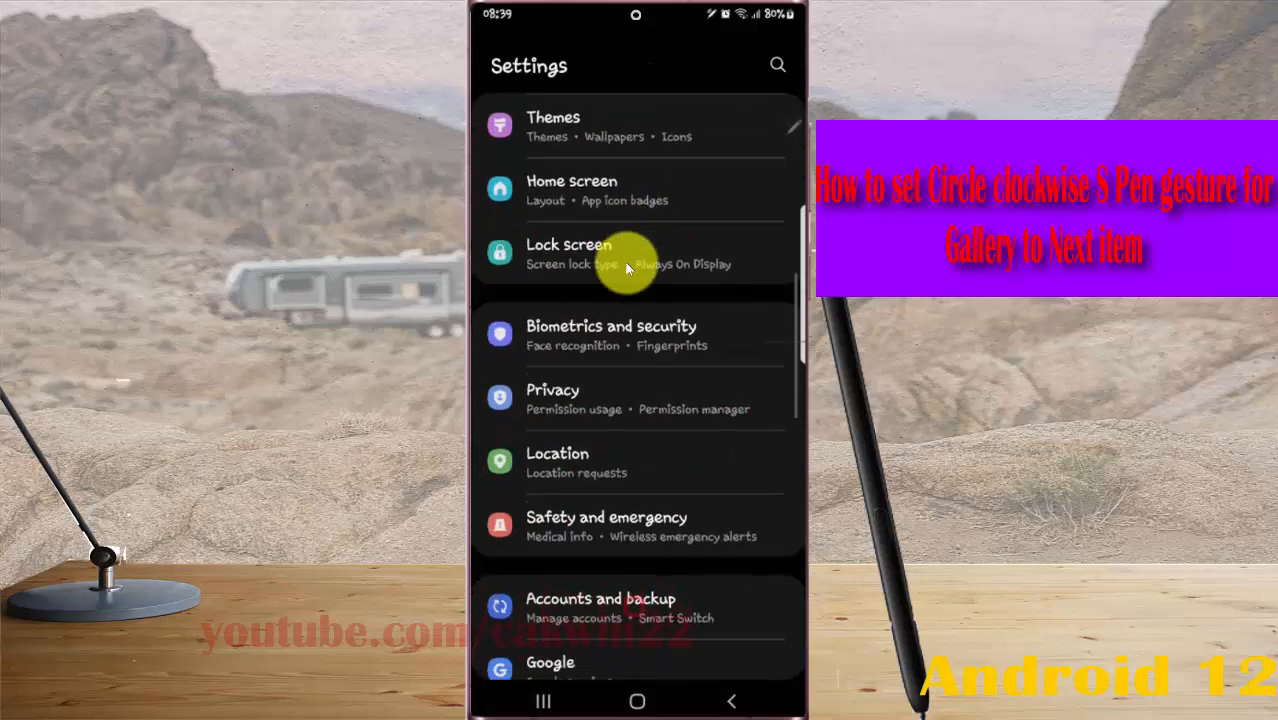
scroll(down, 3)
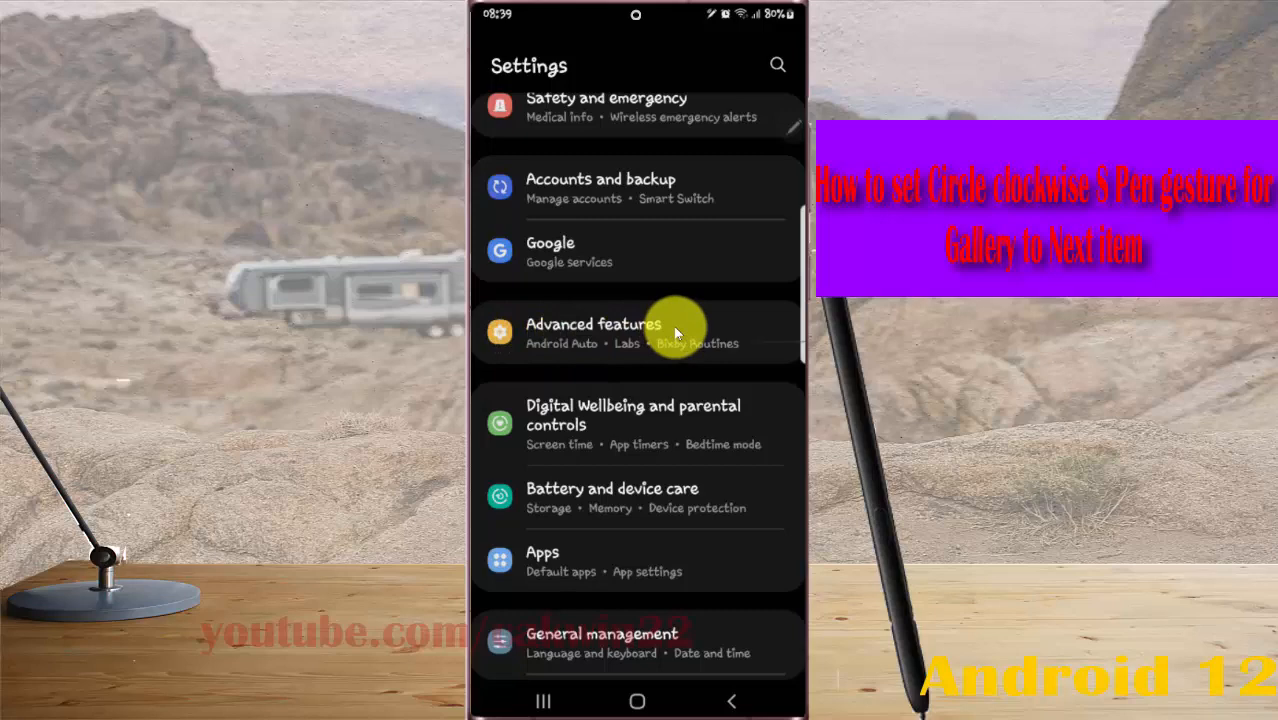
- Navigate Advanced features > S Pen > Air actions and scroll to the App actions list
click(633, 333)
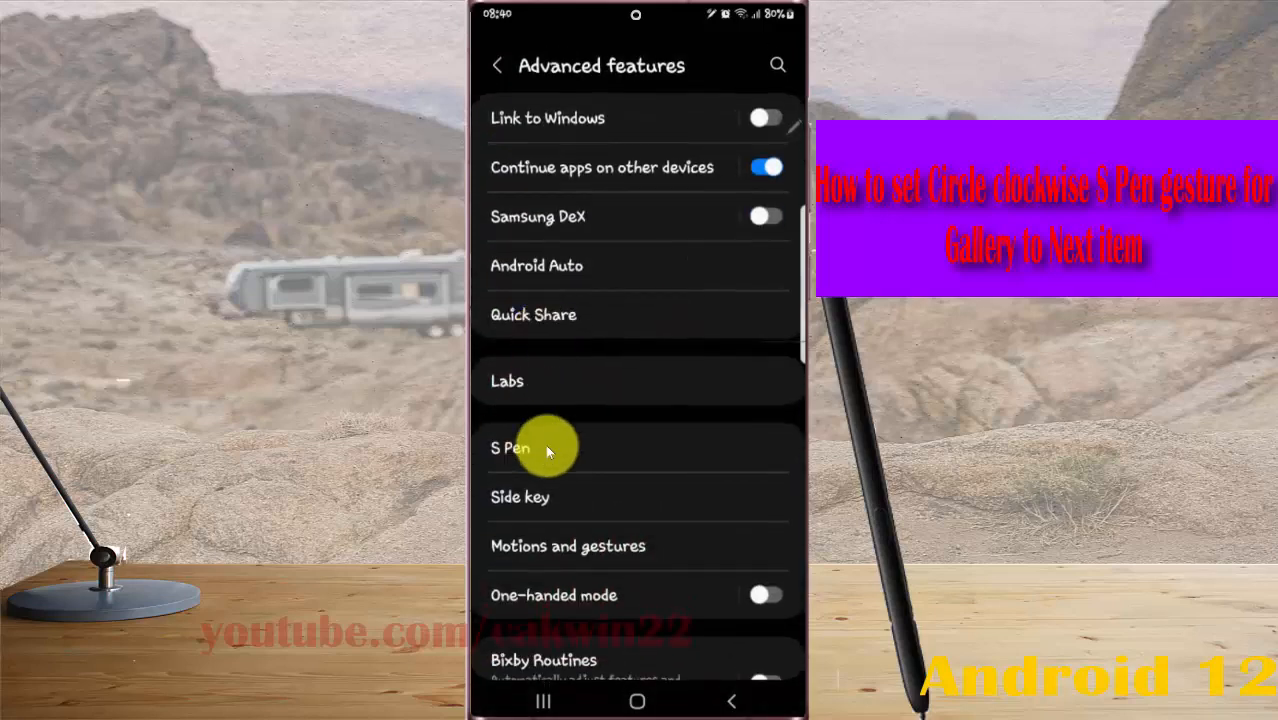
click(512, 448)
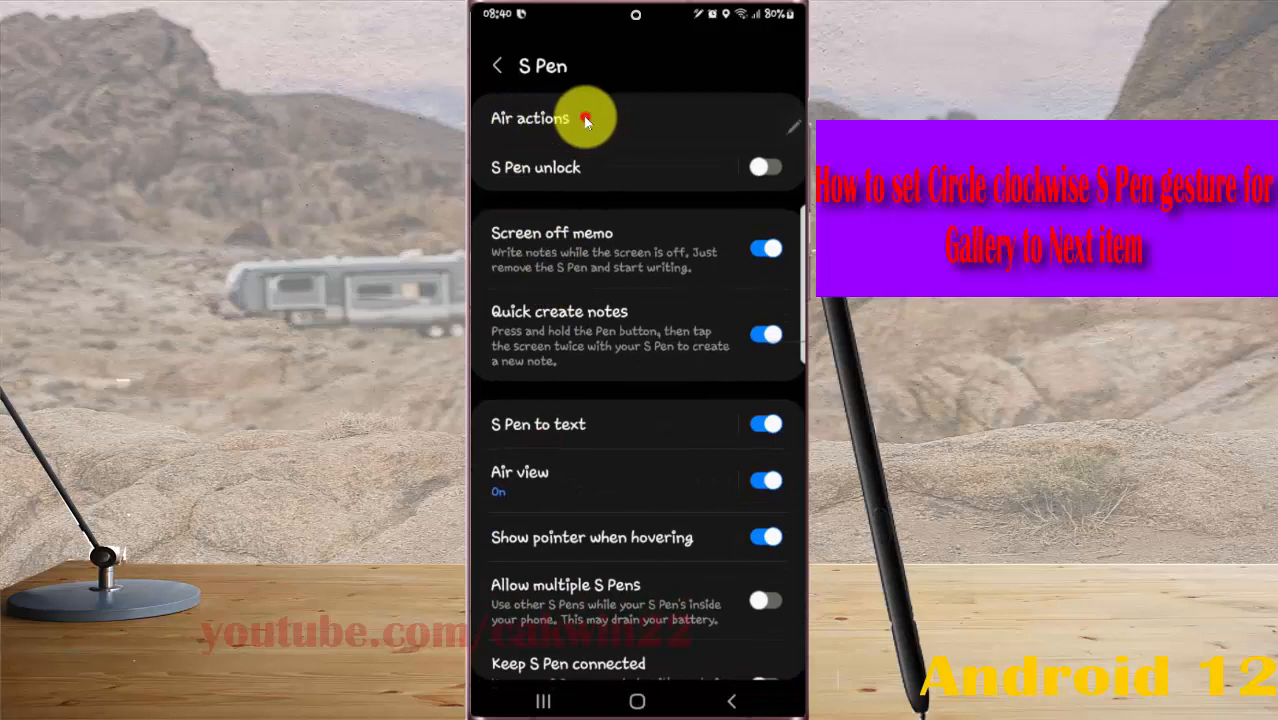
click(580, 118)
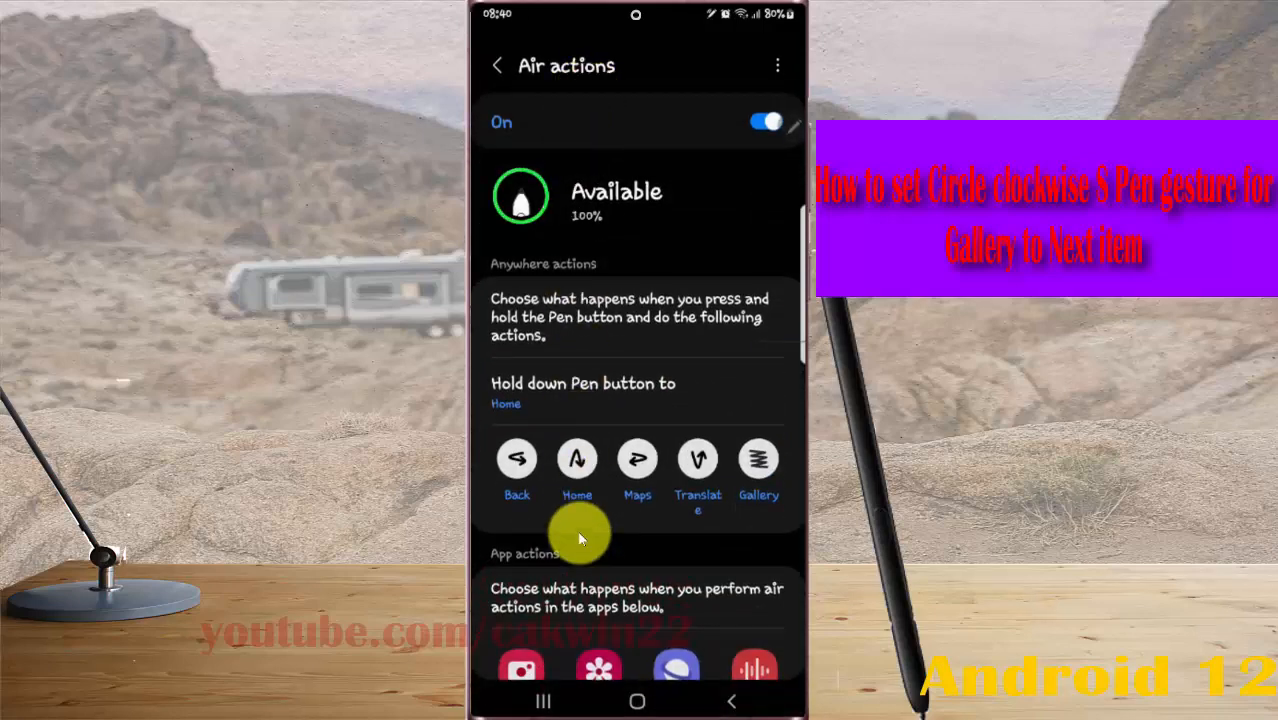
scroll(down, 3)
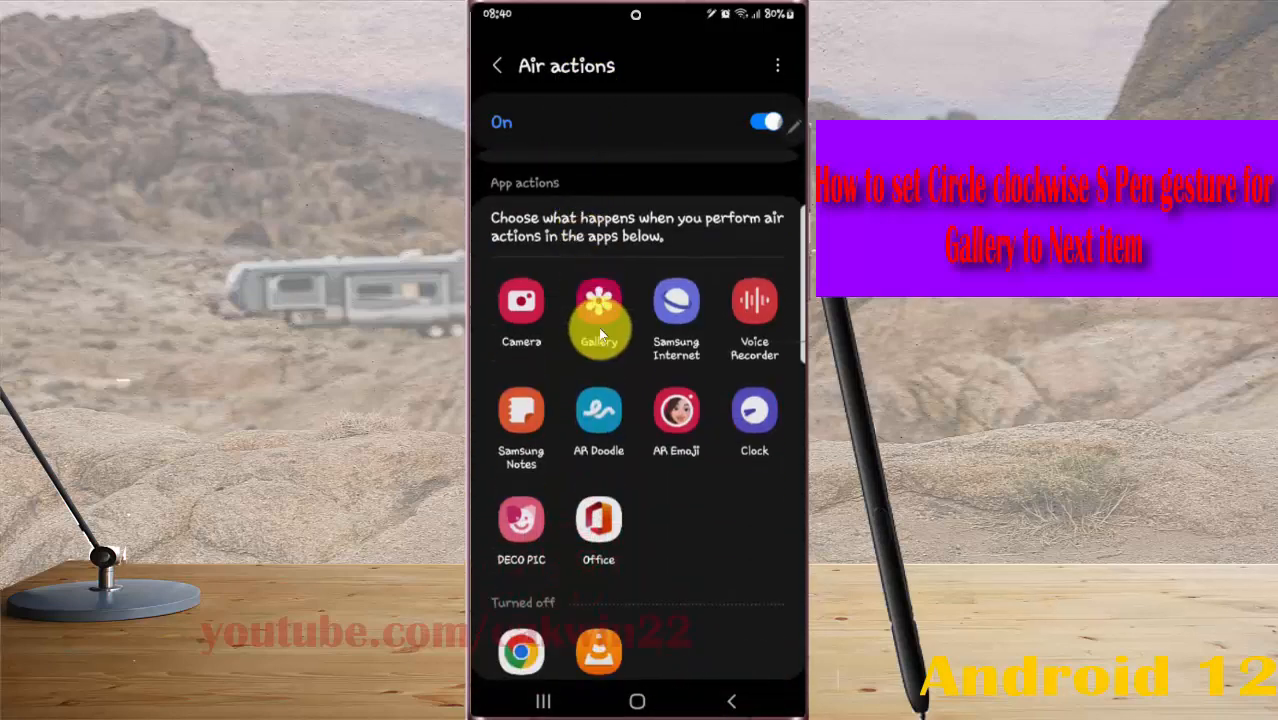
- Map Gallery's circle-clockwise gesture to Next item, then go back to the home screen
click(598, 308)
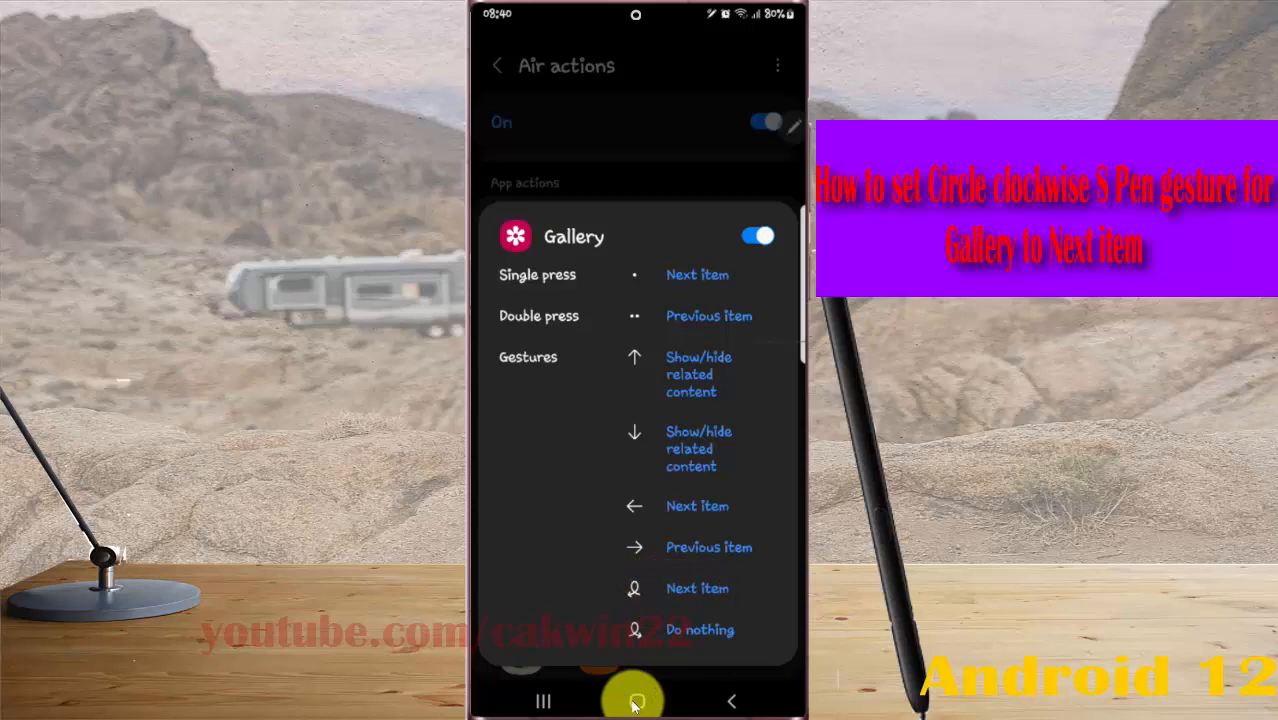
click(635, 697)
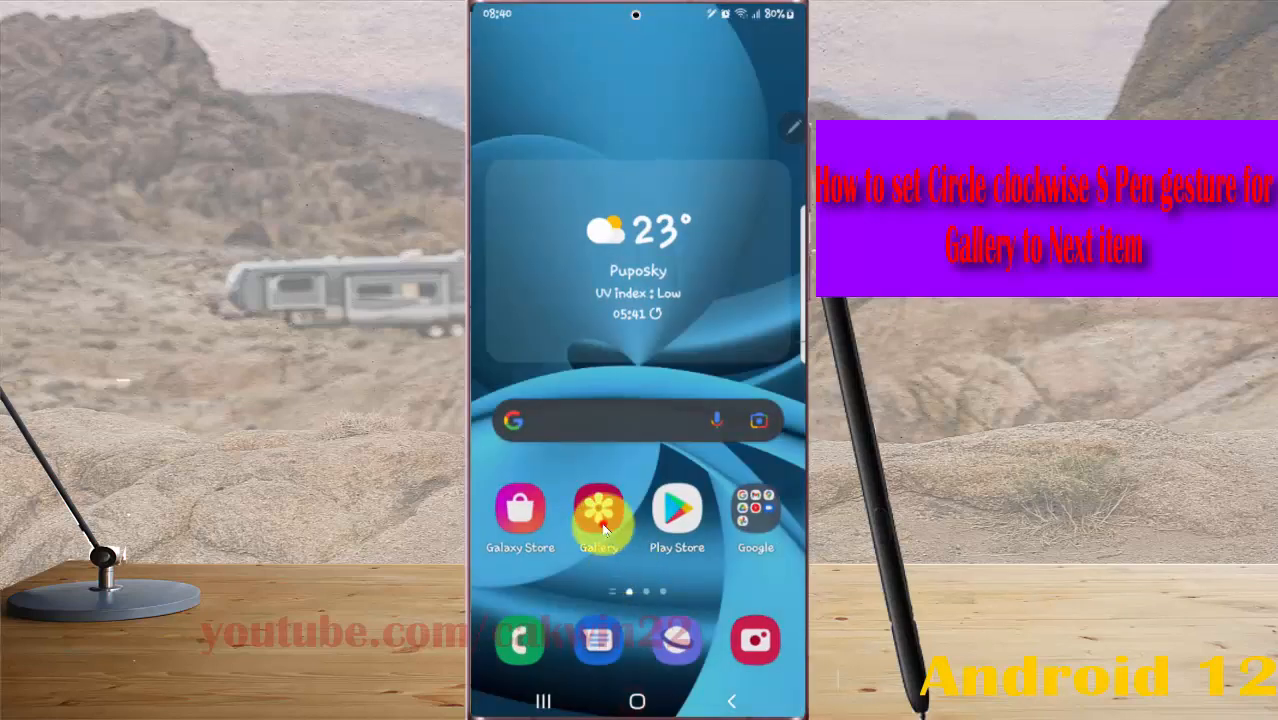
click(598, 515)
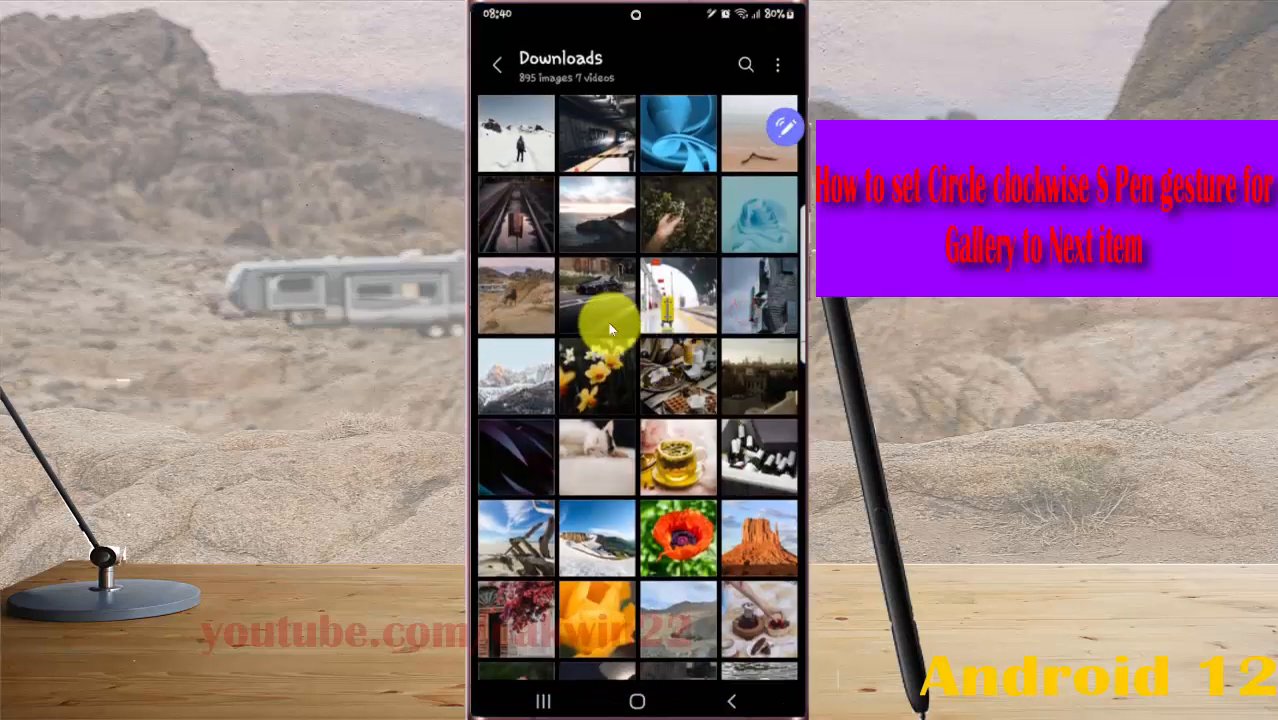
click(597, 295)
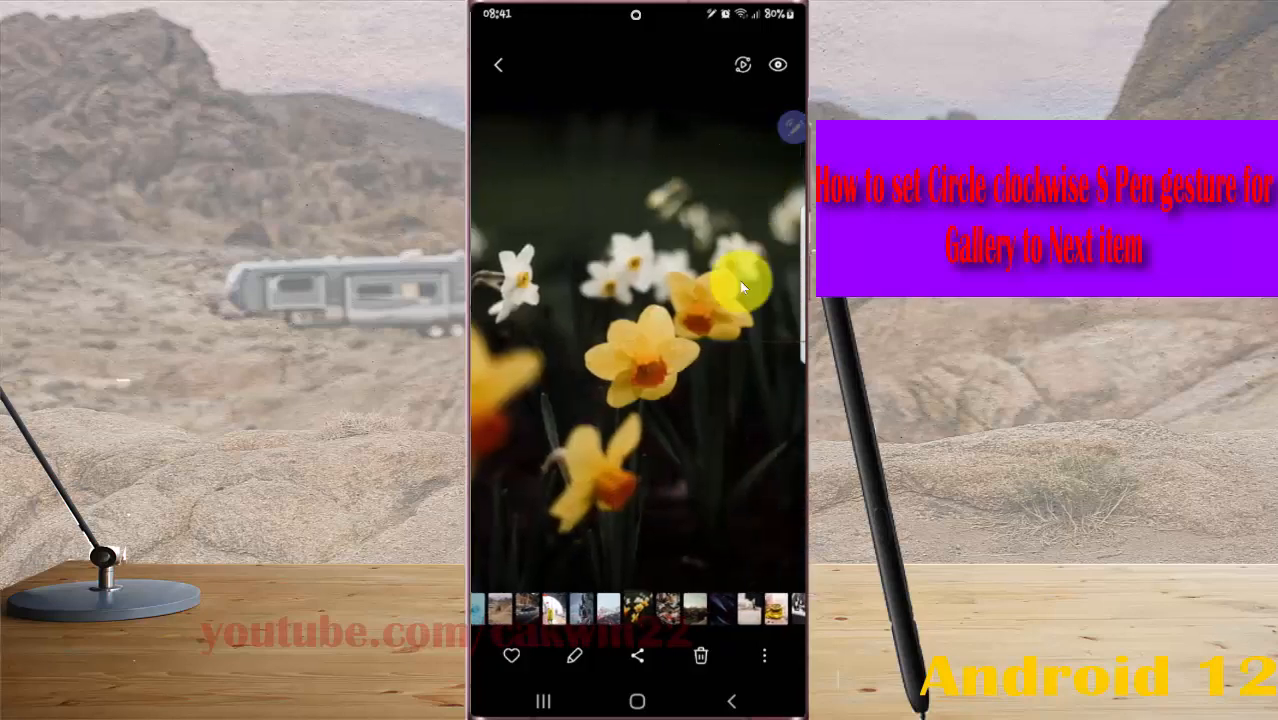
click(648, 696)
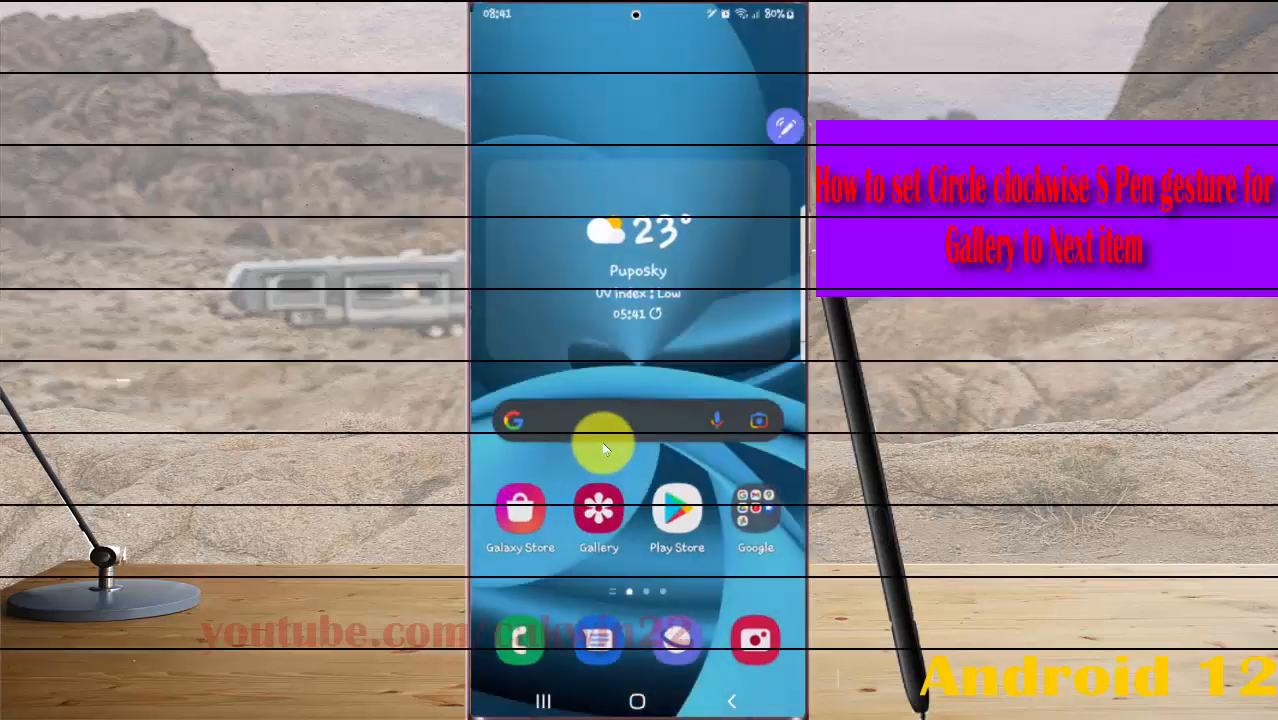